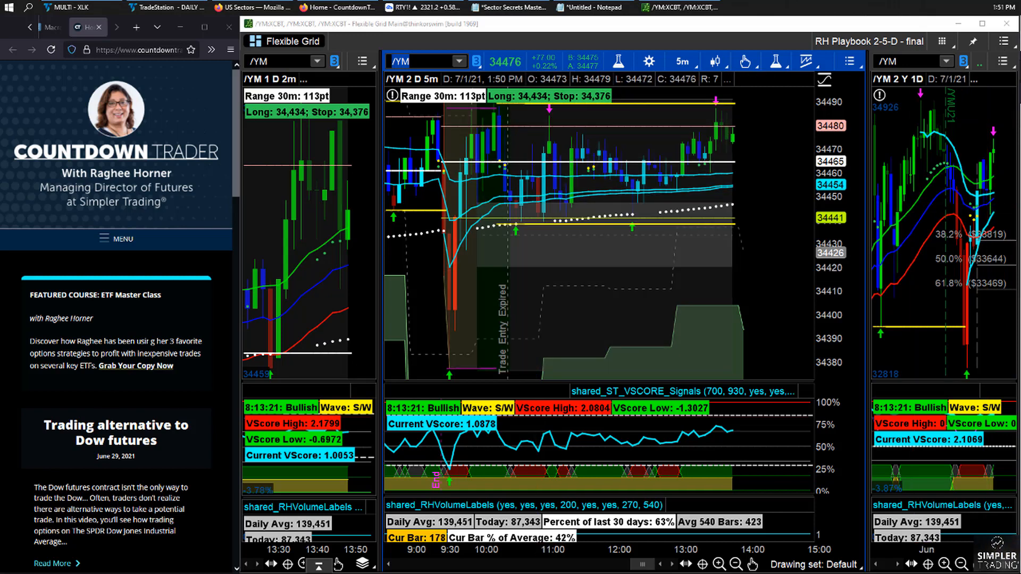
# Step: Change the grid symbol to /ES E-mini S&P 500 Index Futures from the suggestion list
pyautogui.scroll(-3)
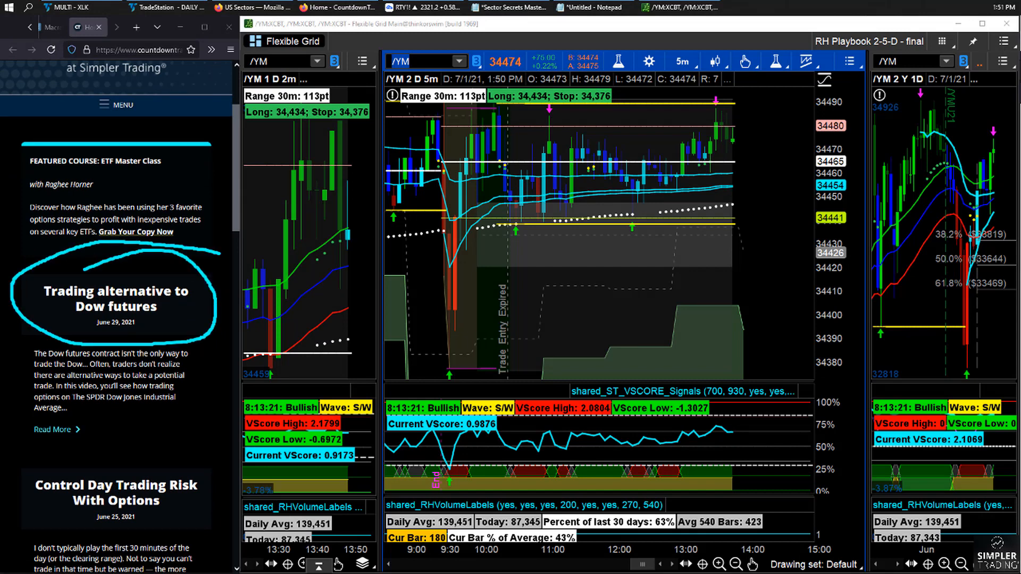
pyautogui.moveTo(160, 423)
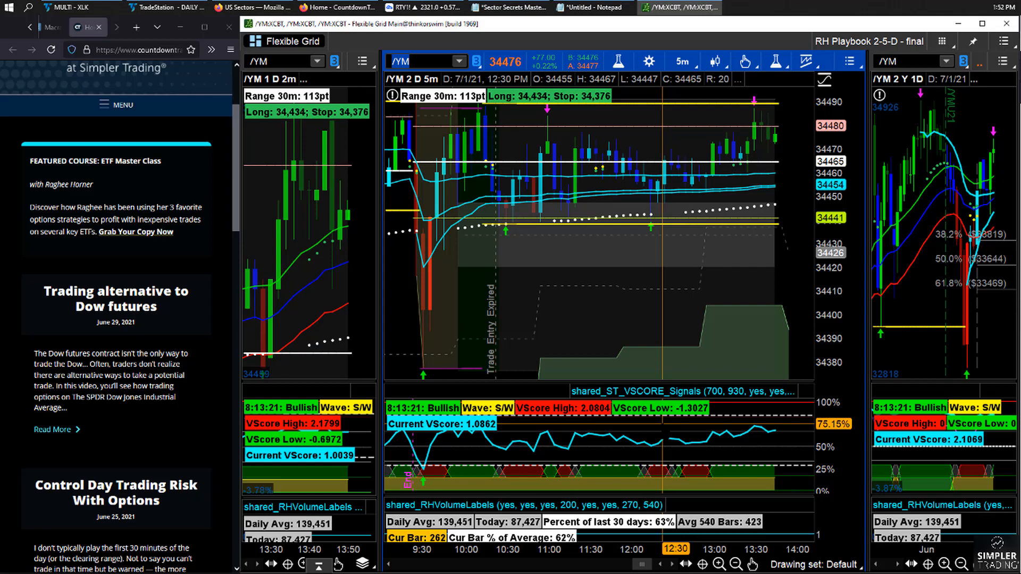
pyautogui.click(426, 60)
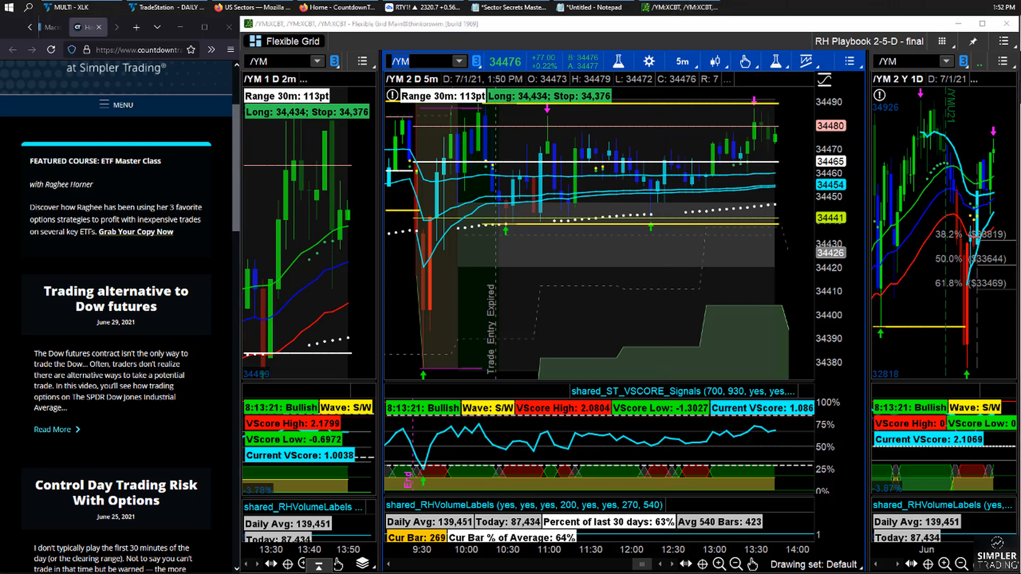
pyautogui.moveTo(982, 138)
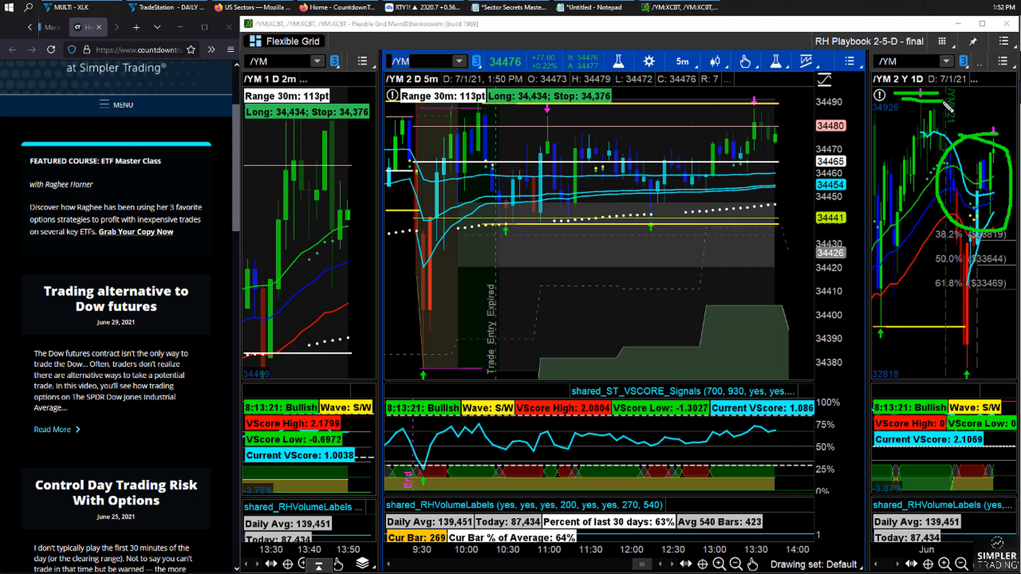
pyautogui.moveTo(552, 285)
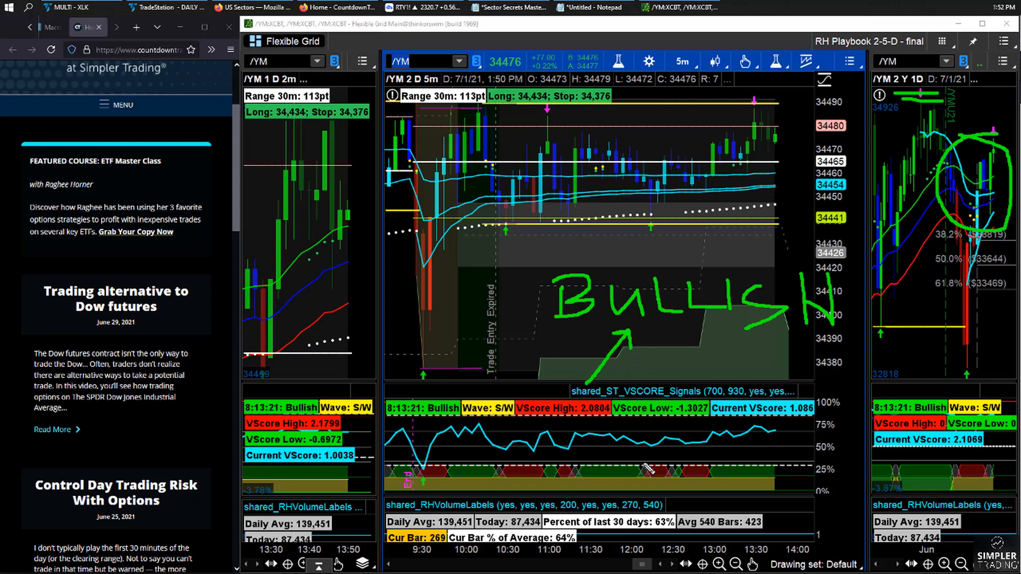
pyautogui.moveTo(788, 302)
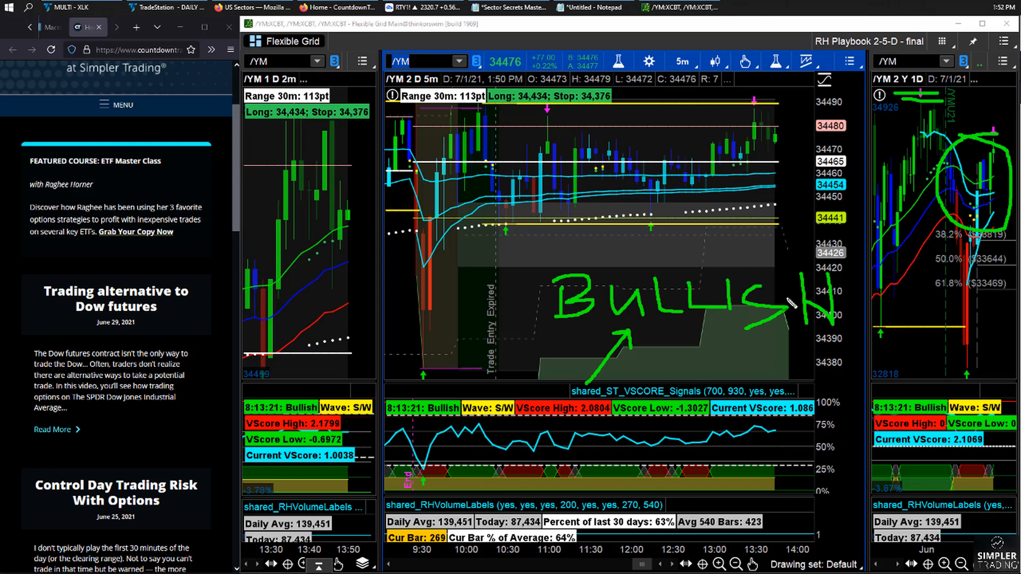
pyautogui.moveTo(570, 341)
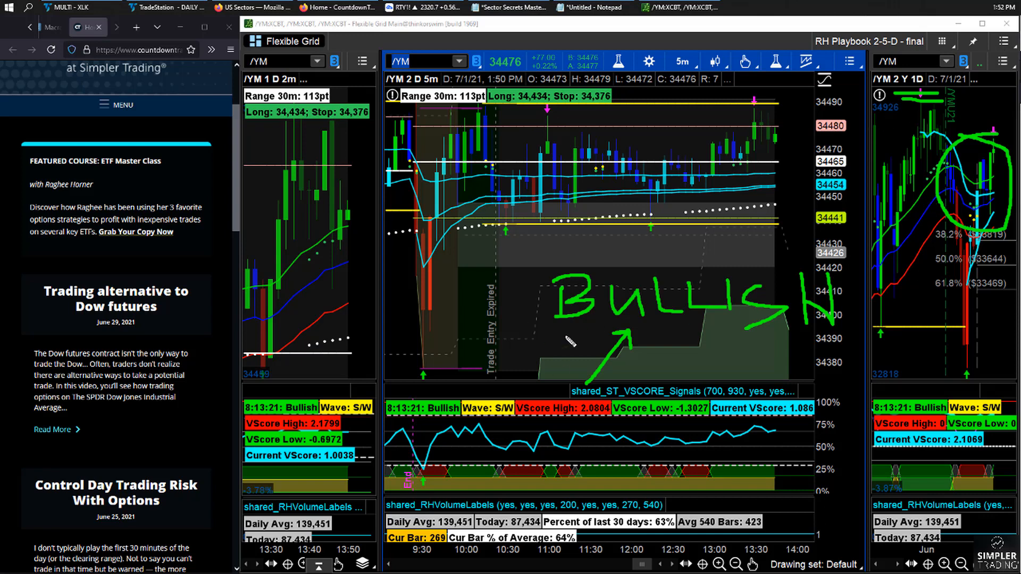
pyautogui.moveTo(475, 420)
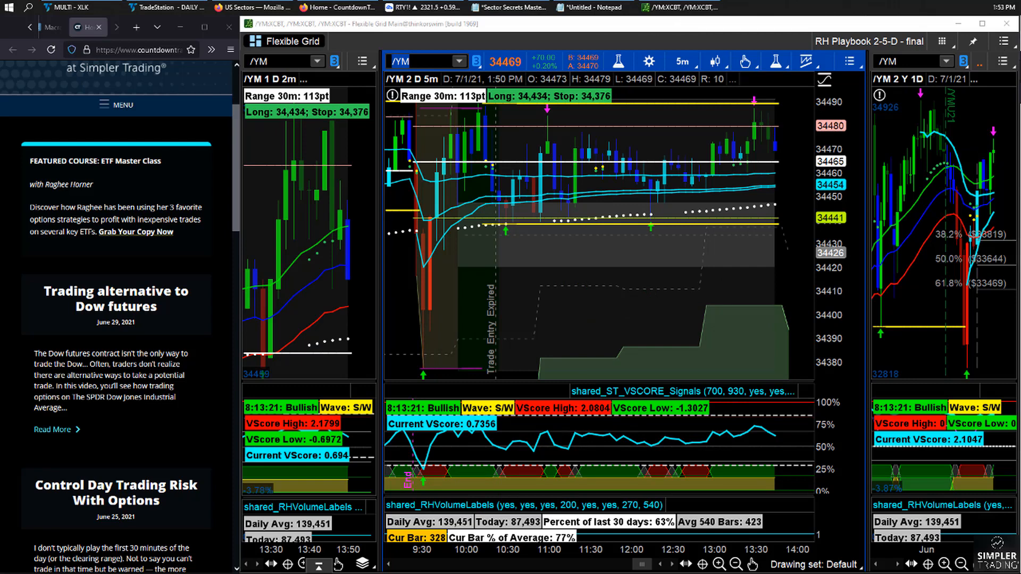
pyautogui.moveTo(424, 338)
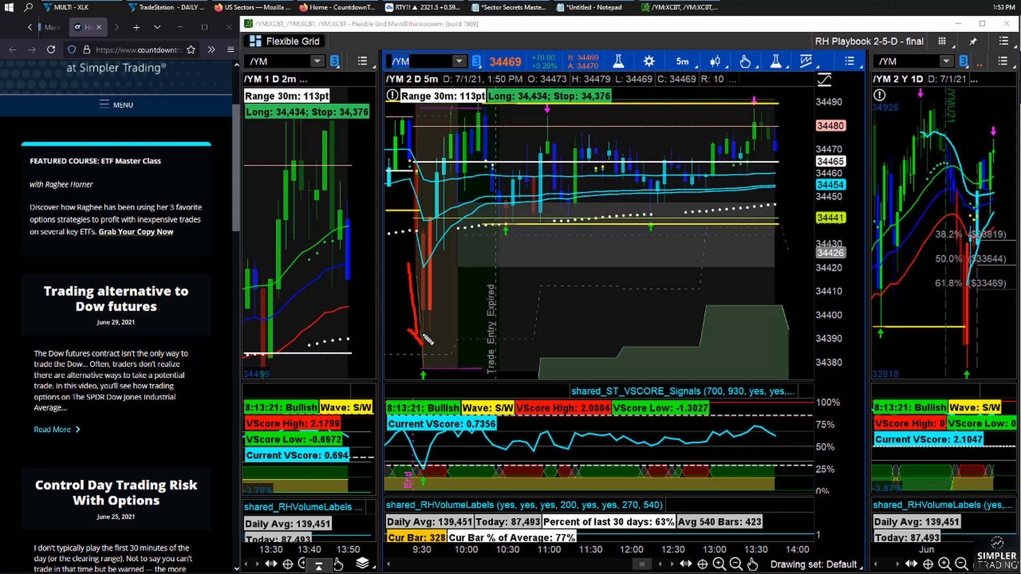
pyautogui.moveTo(429, 328)
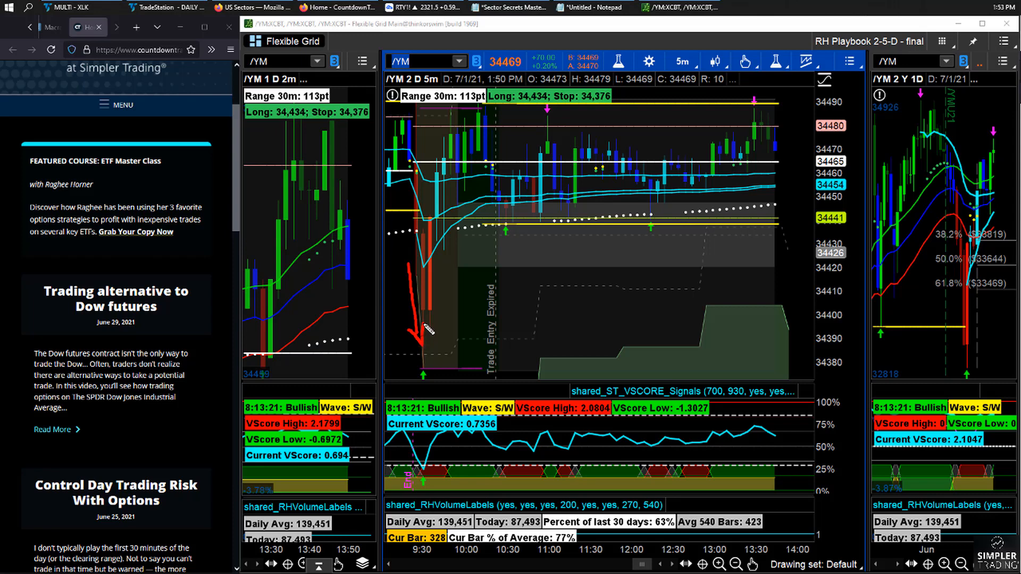
pyautogui.moveTo(427, 329)
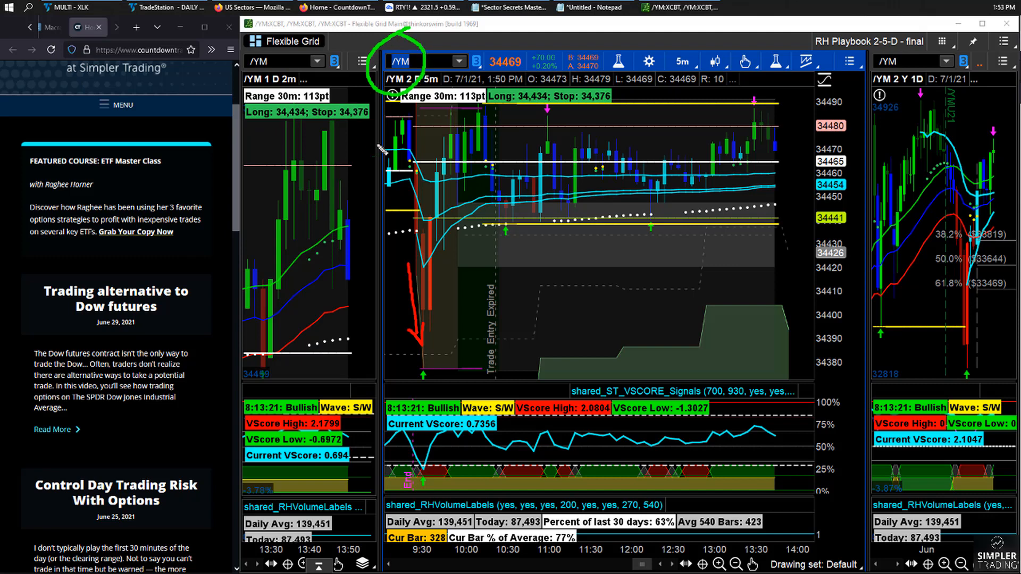
pyautogui.moveTo(512, 140)
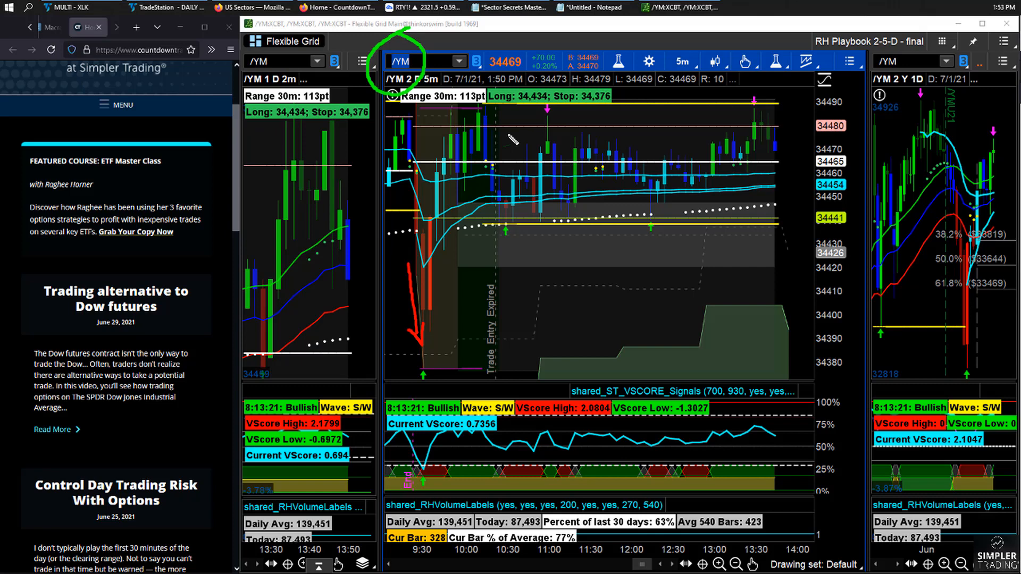
pyautogui.moveTo(512, 138)
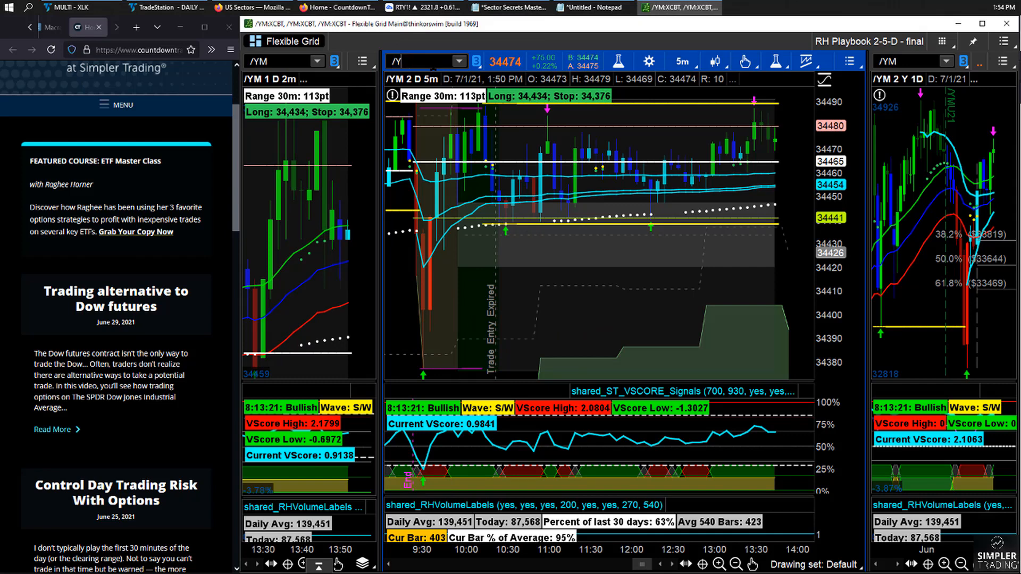
pyautogui.write('/ES')
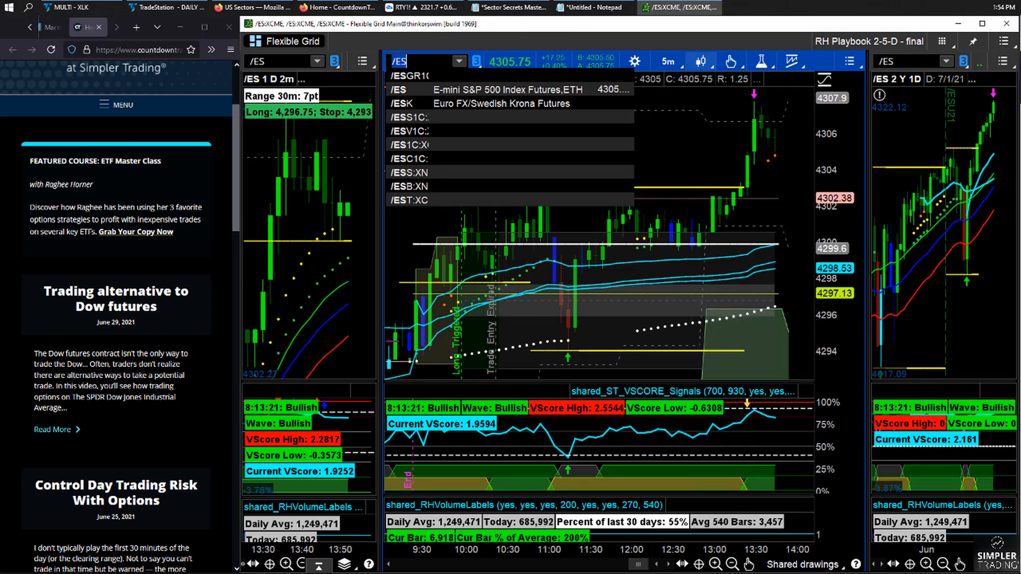
pyautogui.click(399, 90)
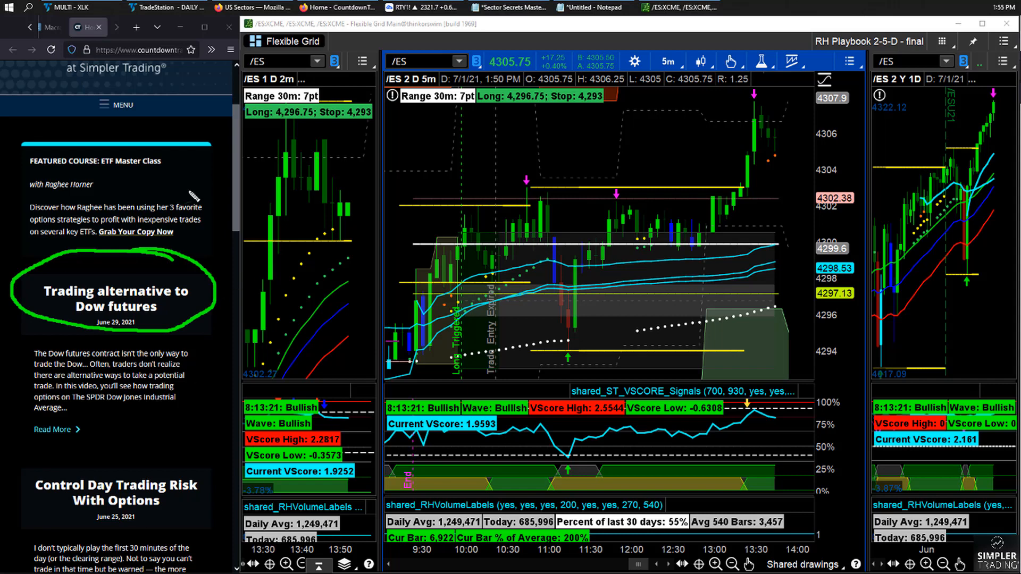
pyautogui.moveTo(256, 272)
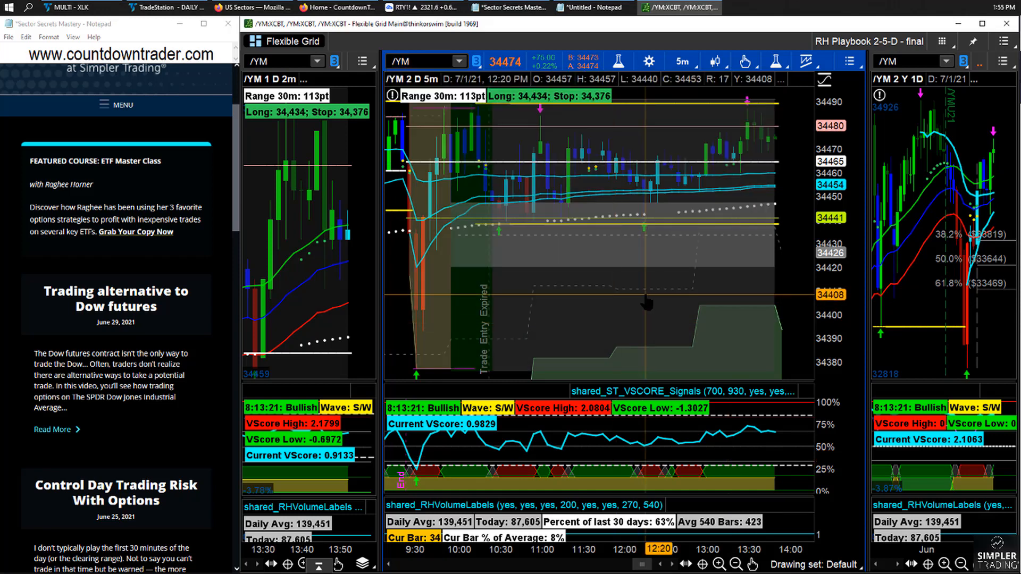
pyautogui.moveTo(588, 241)
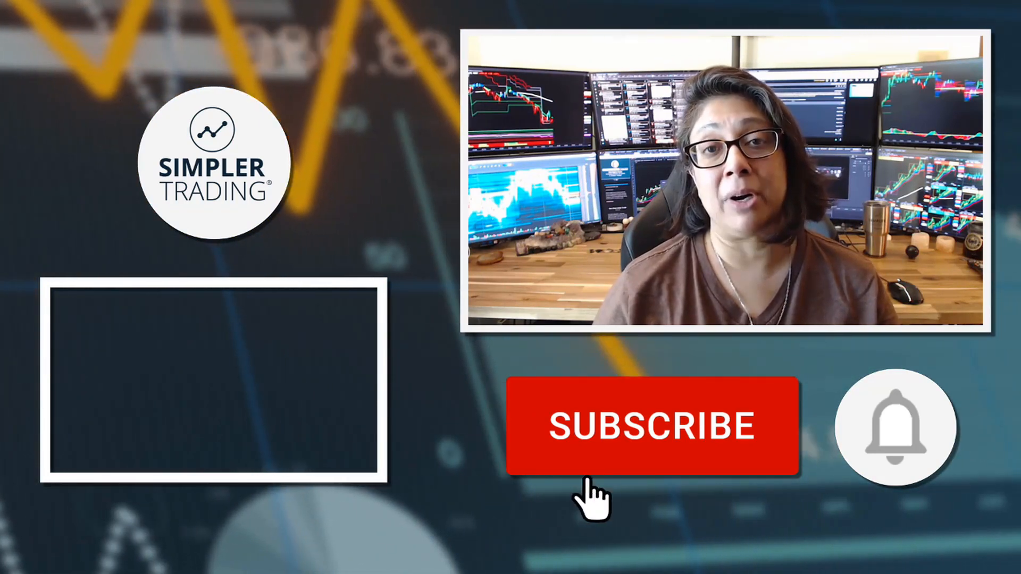
pyautogui.click(654, 428)
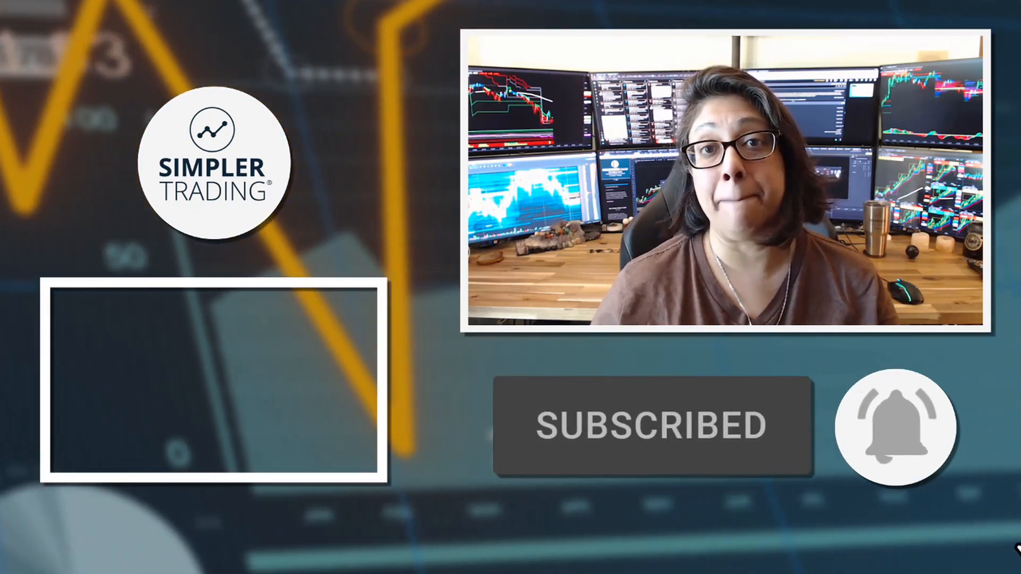